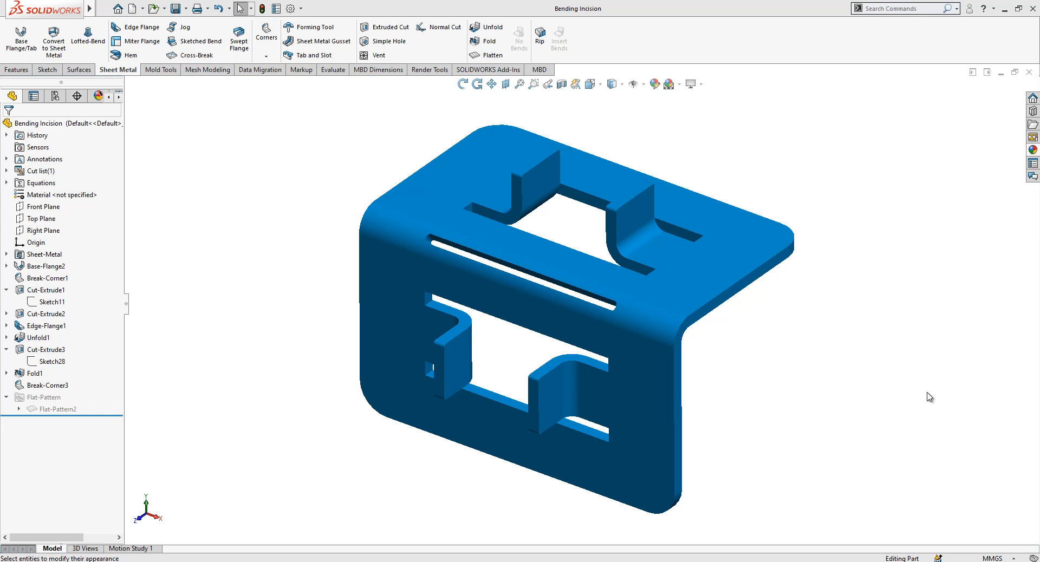
mouse_move(720, 320)
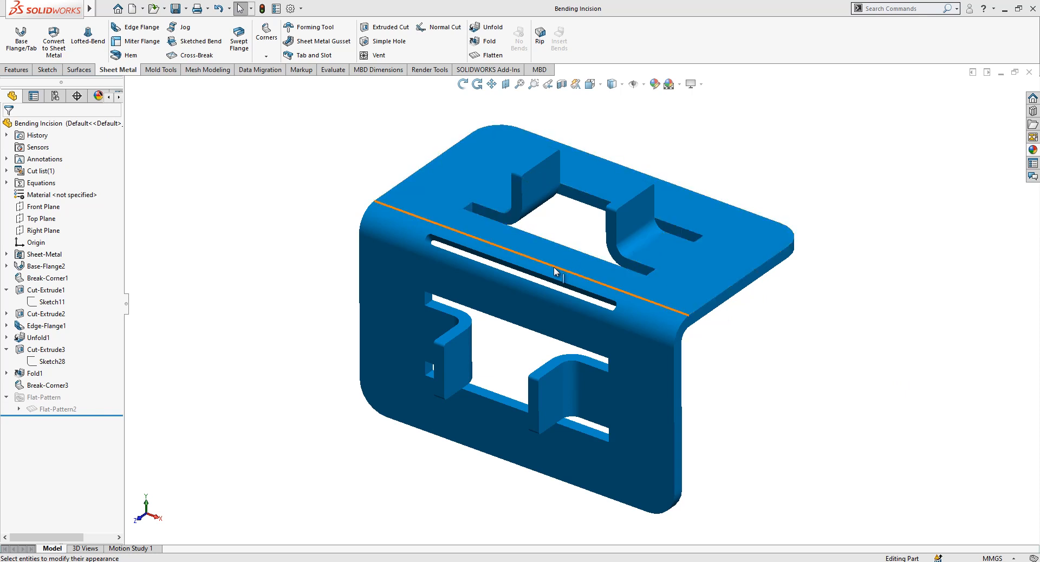
Step: Switch to Bending Incision-Non, shade it with edges and start Unfold with the horizontal flange as fixed face
click(574, 244)
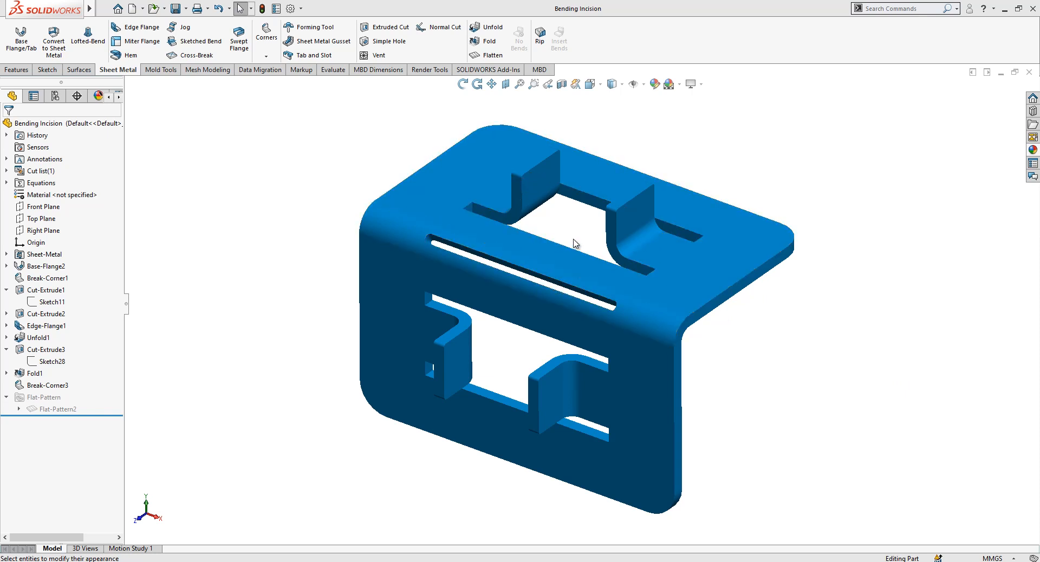
click(518, 275)
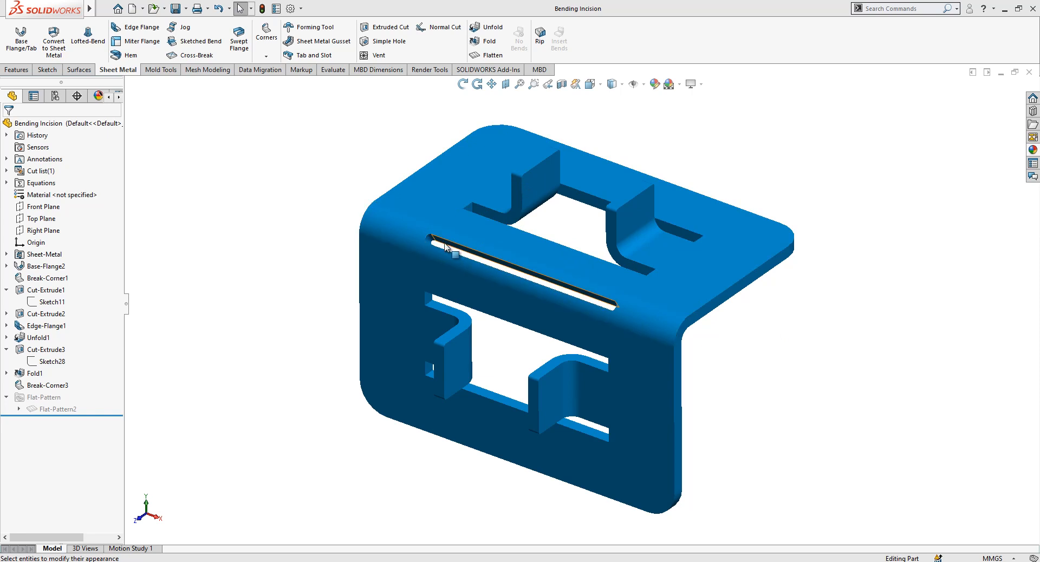
mouse_move(288, 234)
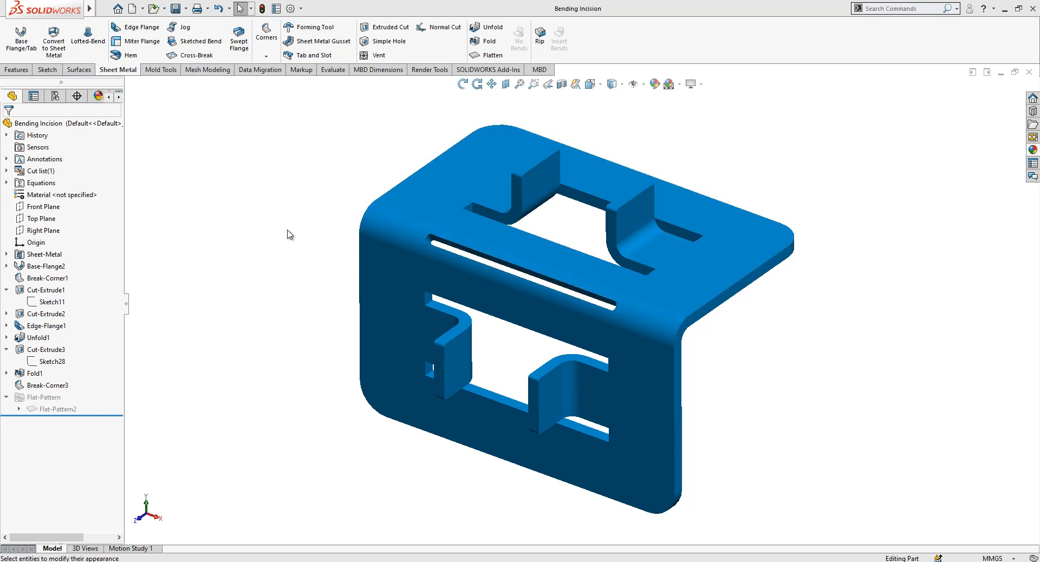
mouse_move(178, 148)
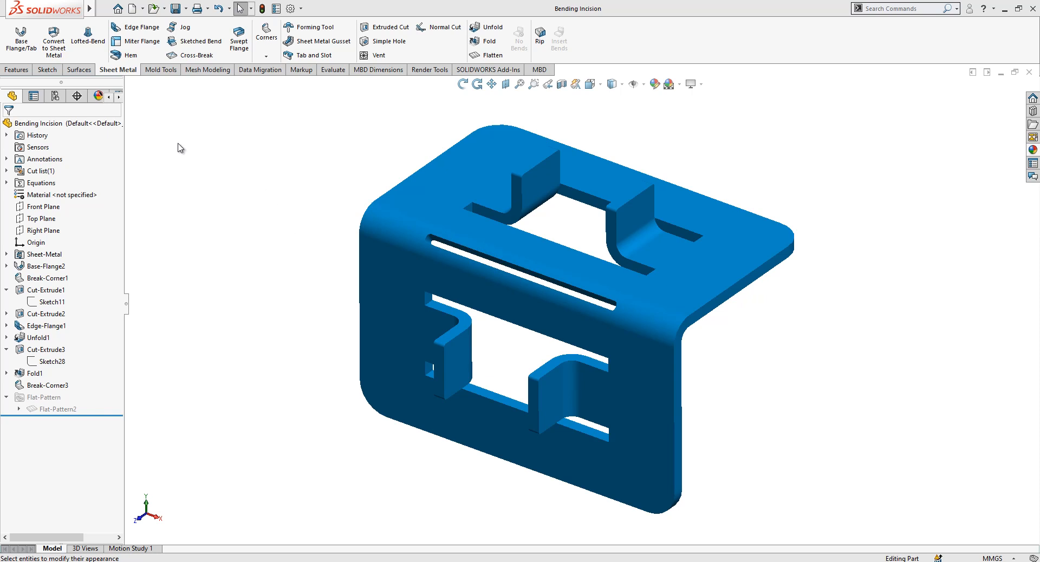
click(227, 8)
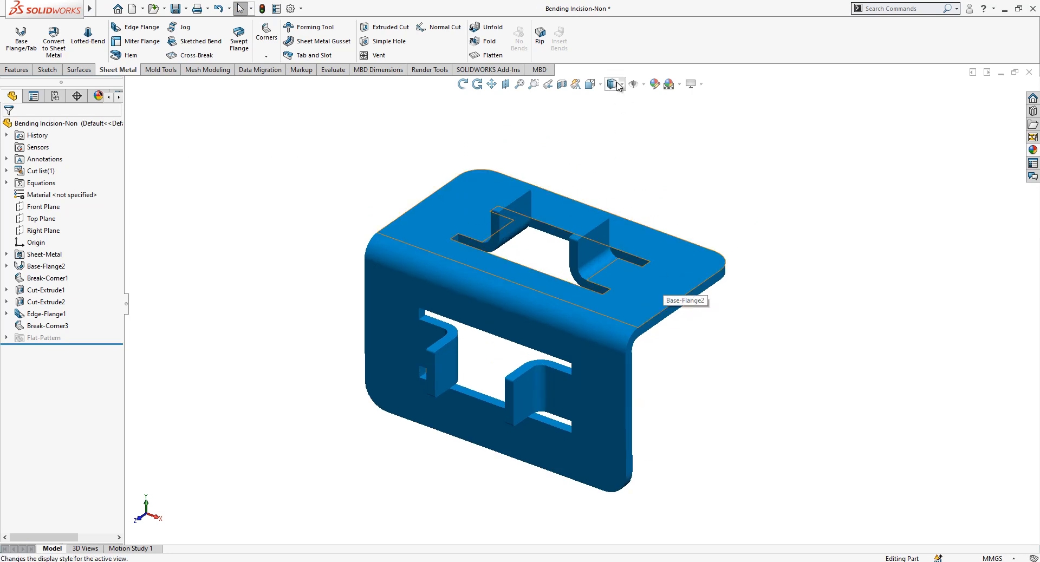
click(611, 84)
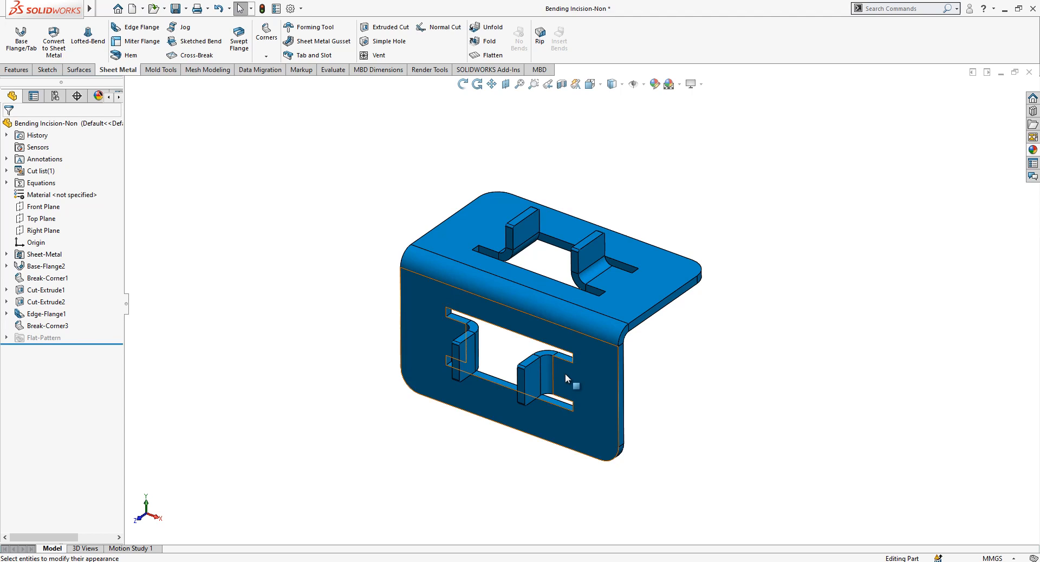
click(489, 27)
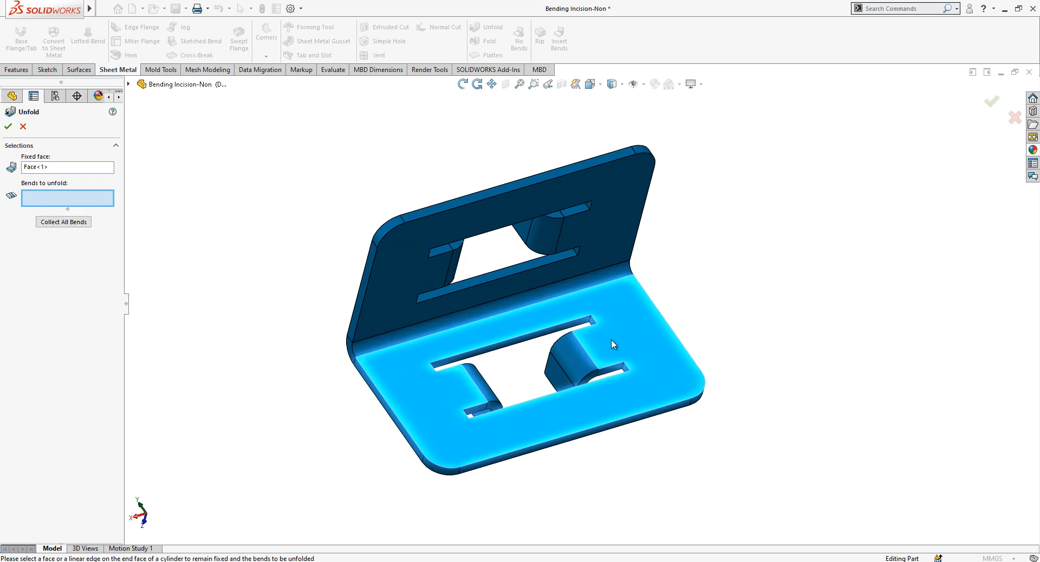
Step: Collect all bends, confirm Unfold1 and view the flat sheet normal to the bend zone
click(63, 257)
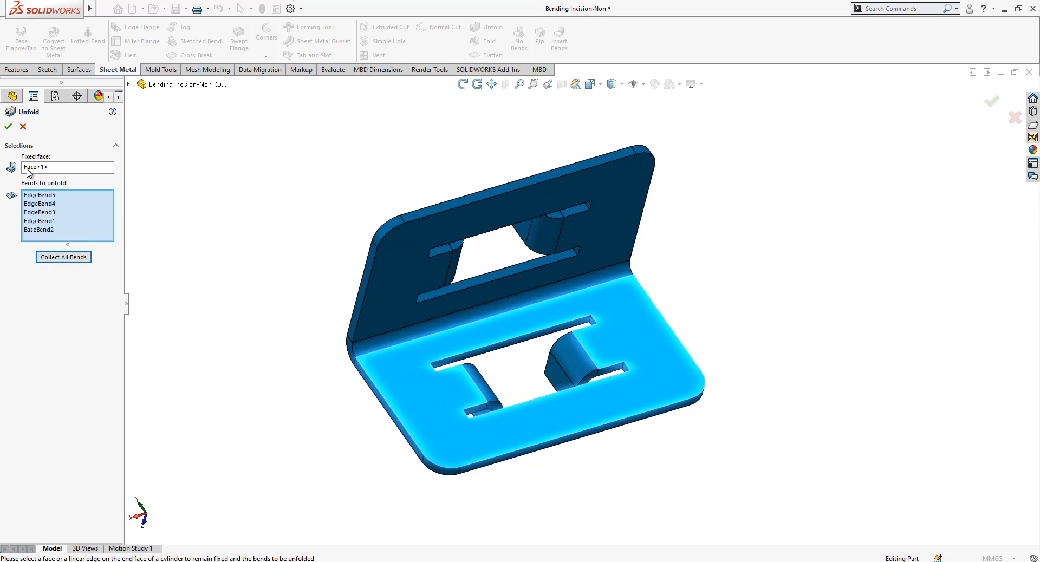
click(8, 125)
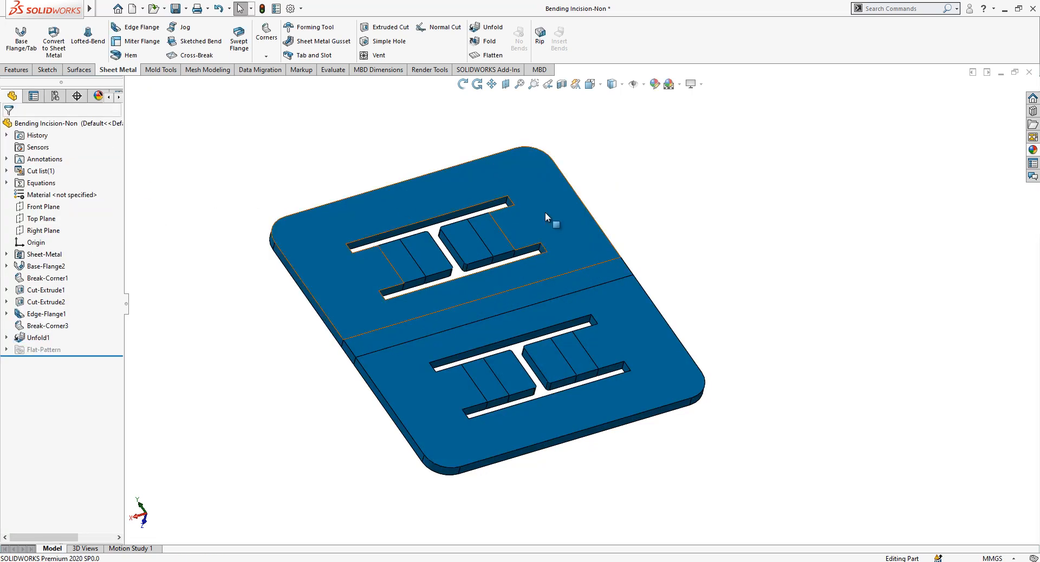
click(591, 84)
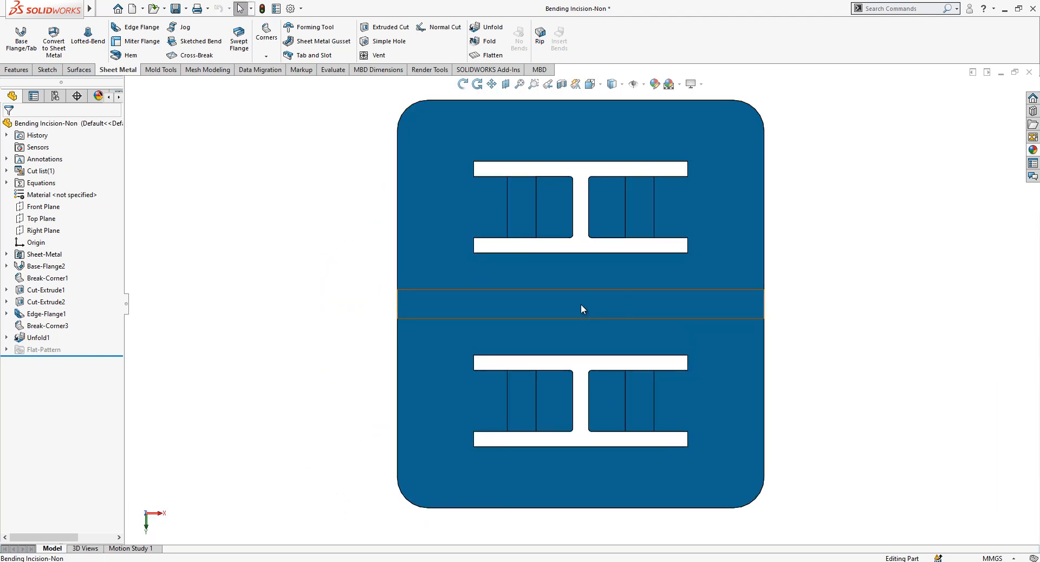
click(581, 303)
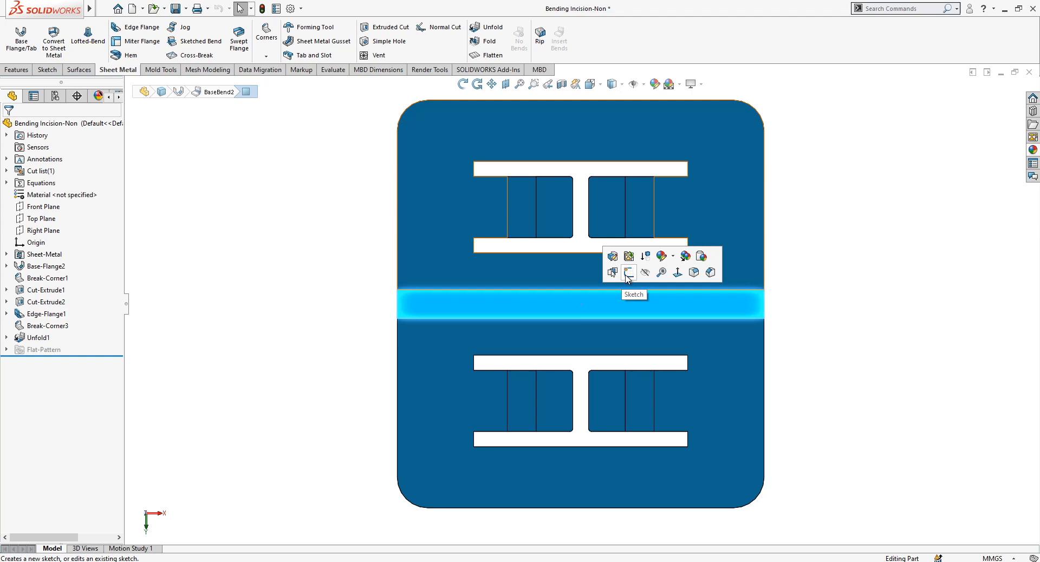
Step: Create Sketch28 on the bend face and draw a straight slot along the bend line
click(627, 272)
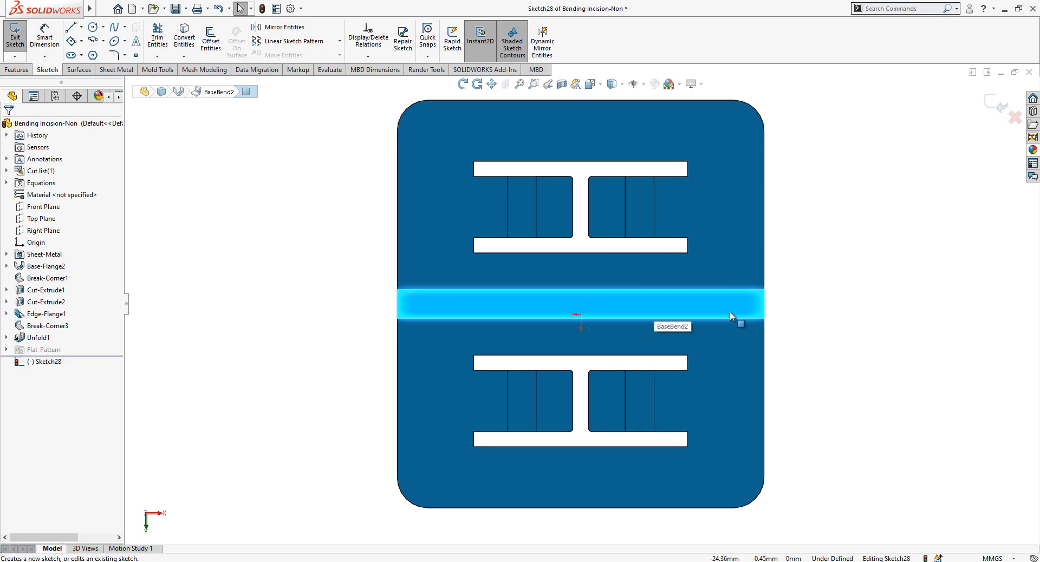
click(70, 26)
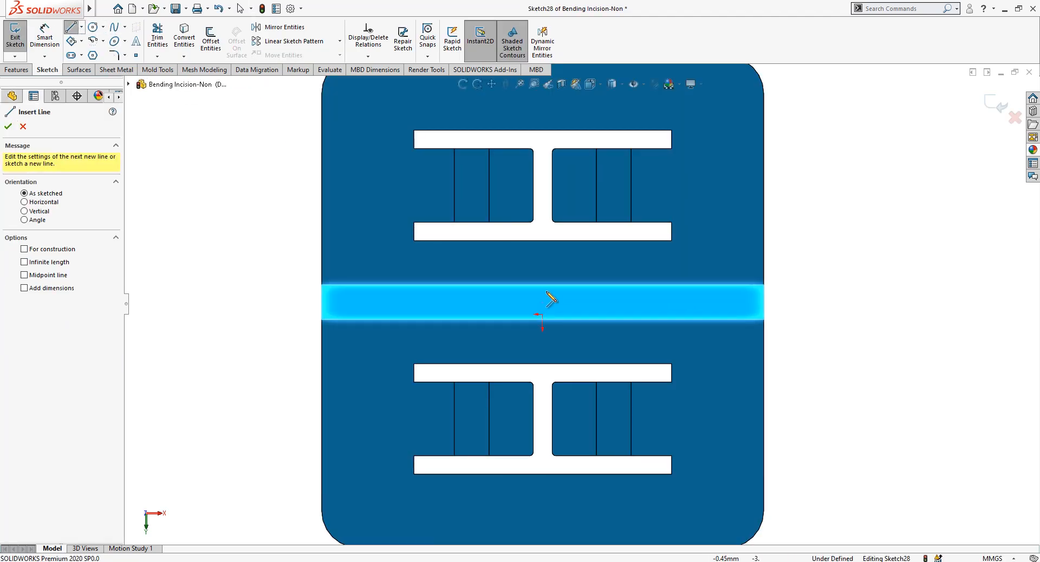
click(543, 325)
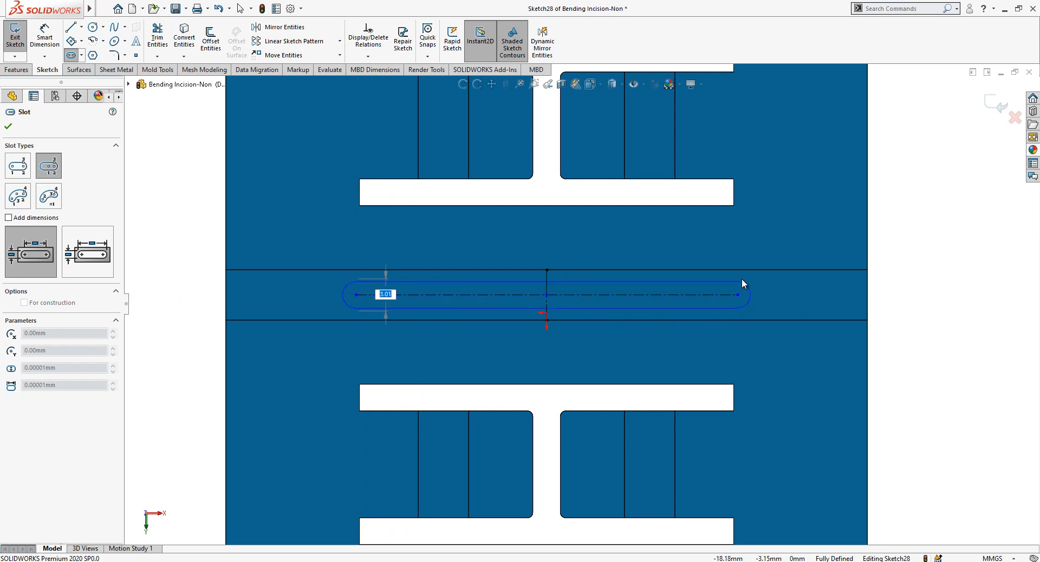
click(8, 128)
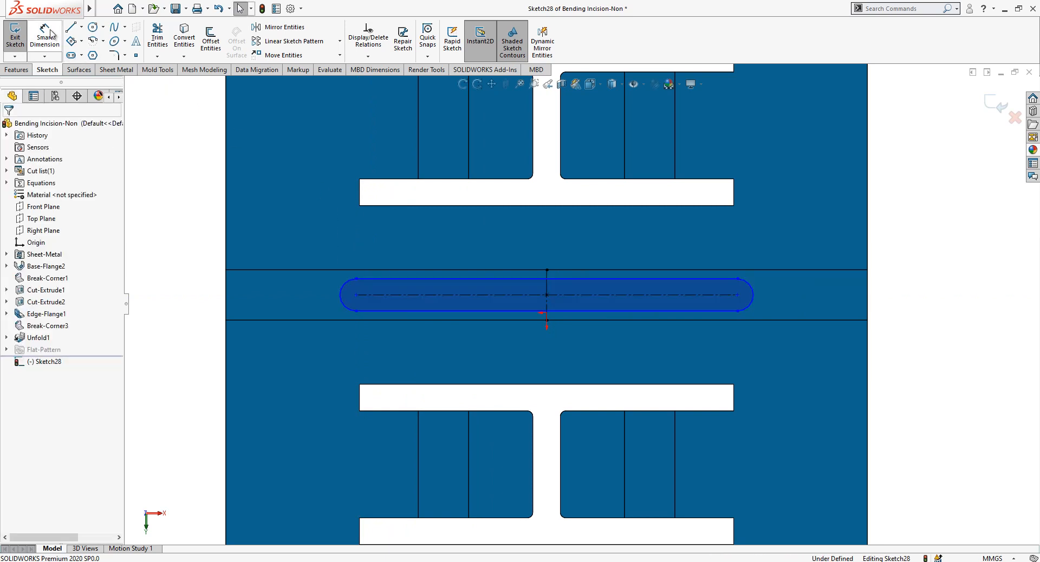
Step: Dimension the slot 1.25 mm wide and 37.50 mm long, fully defining Sketch28, and exit it
click(545, 294)
text(1)
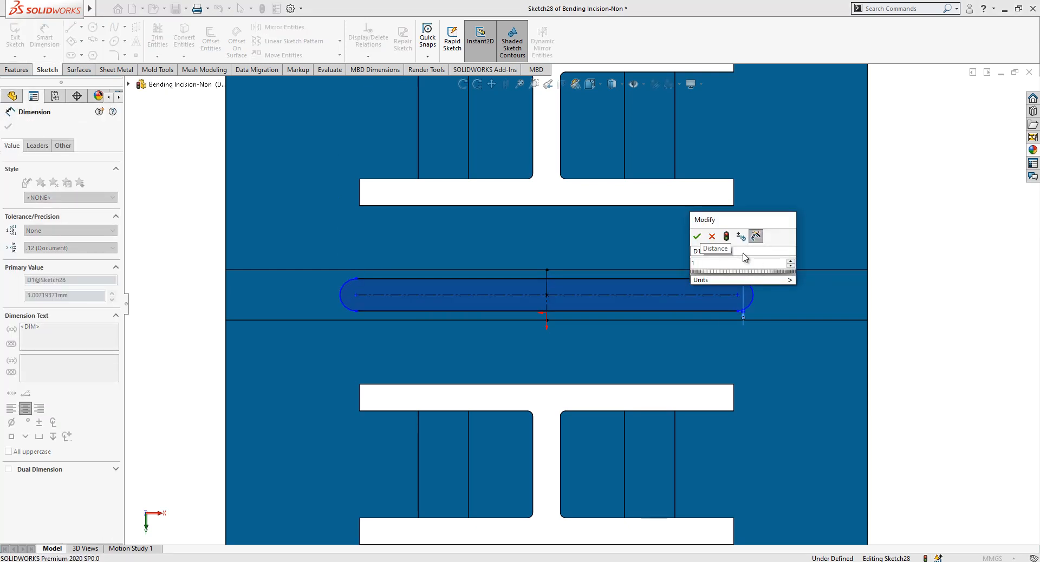
click(697, 236)
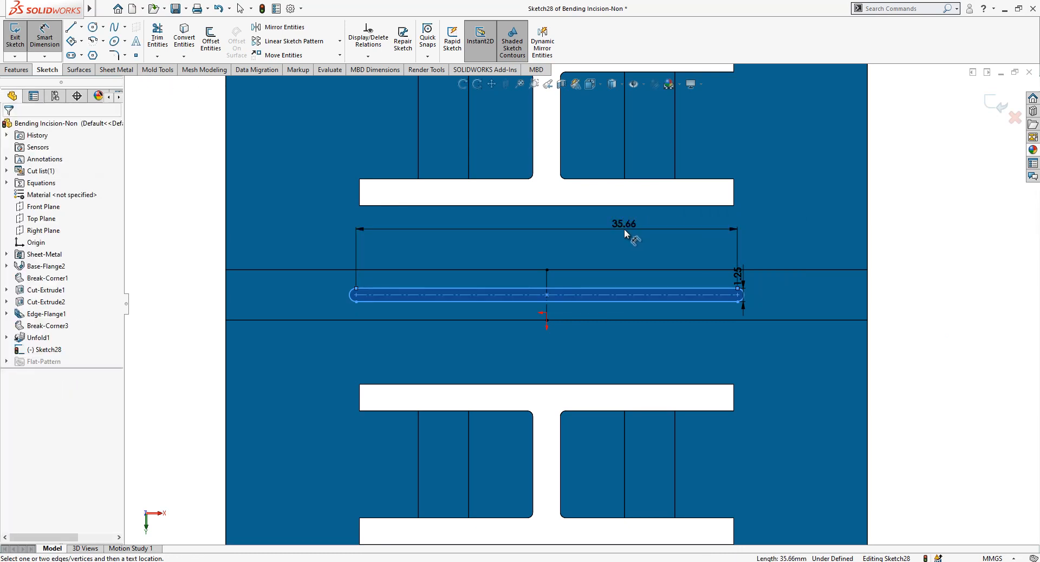
click(622, 223)
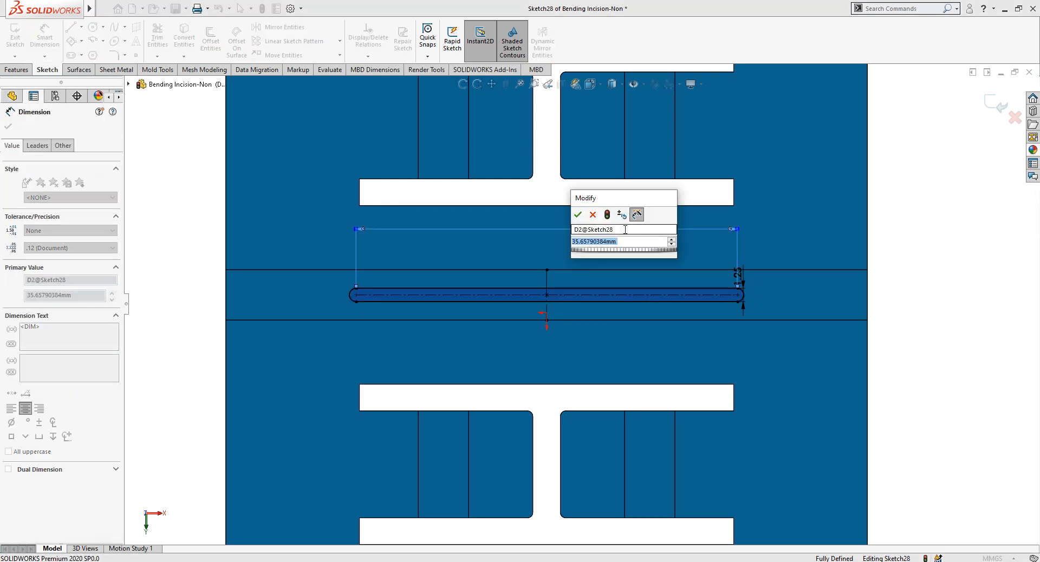
click(577, 214)
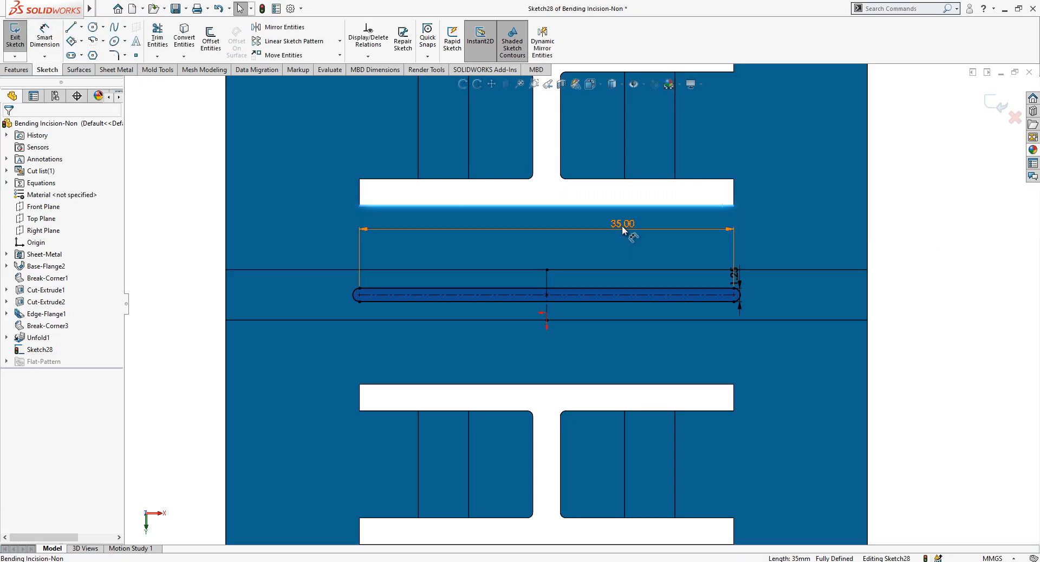
double_click(620, 223)
text(37.5)
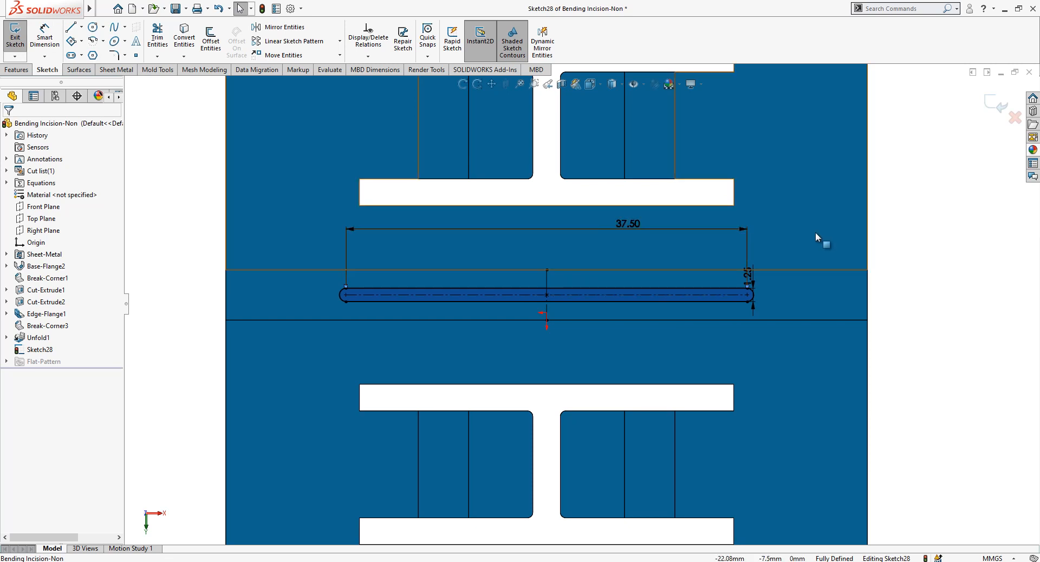
click(14, 32)
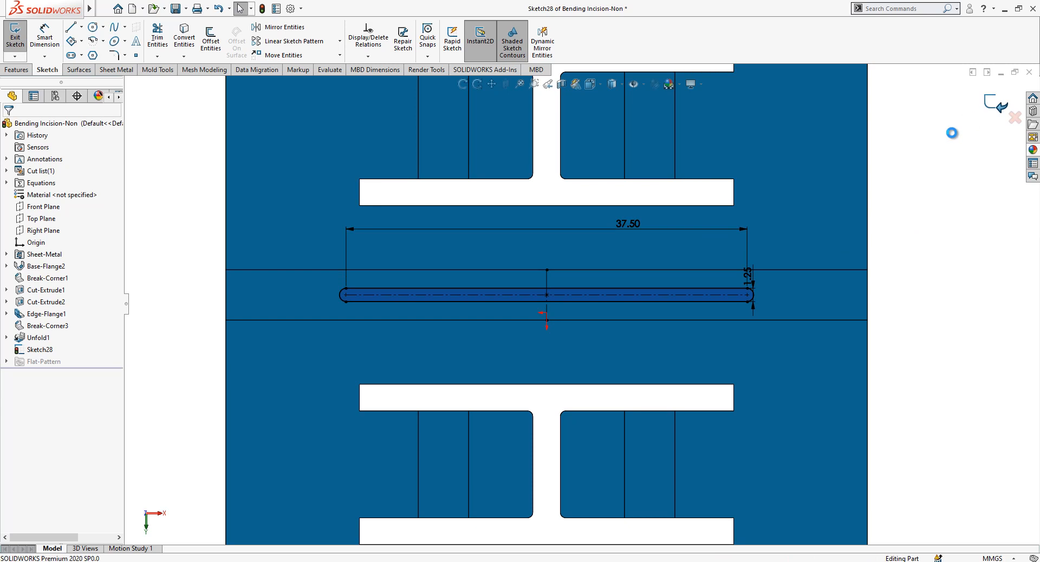
Step: Create Cut-Extrude3 from Sketch28, cutting the slot through the flattened bend zone
click(14, 34)
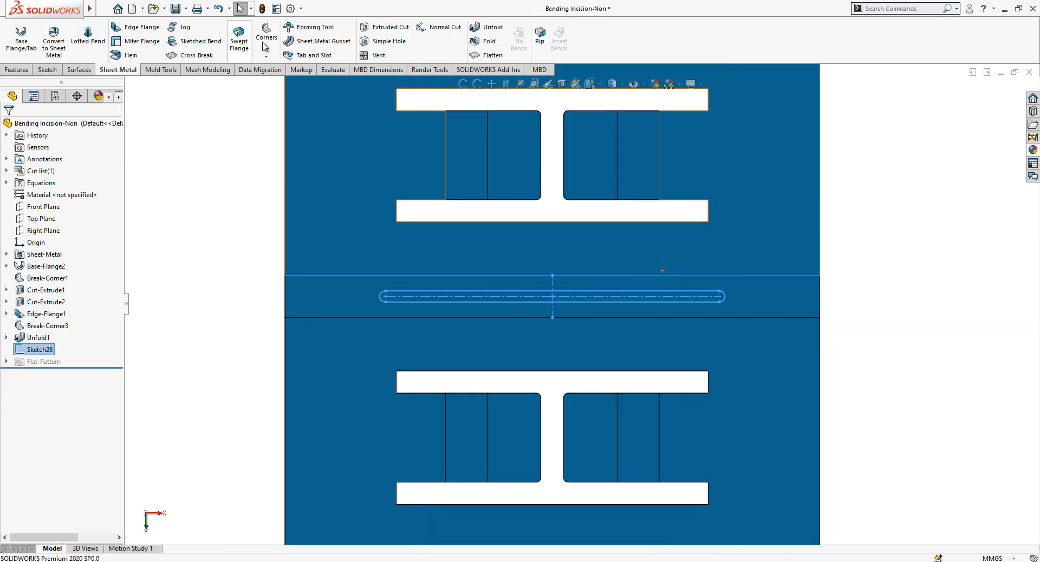
click(384, 27)
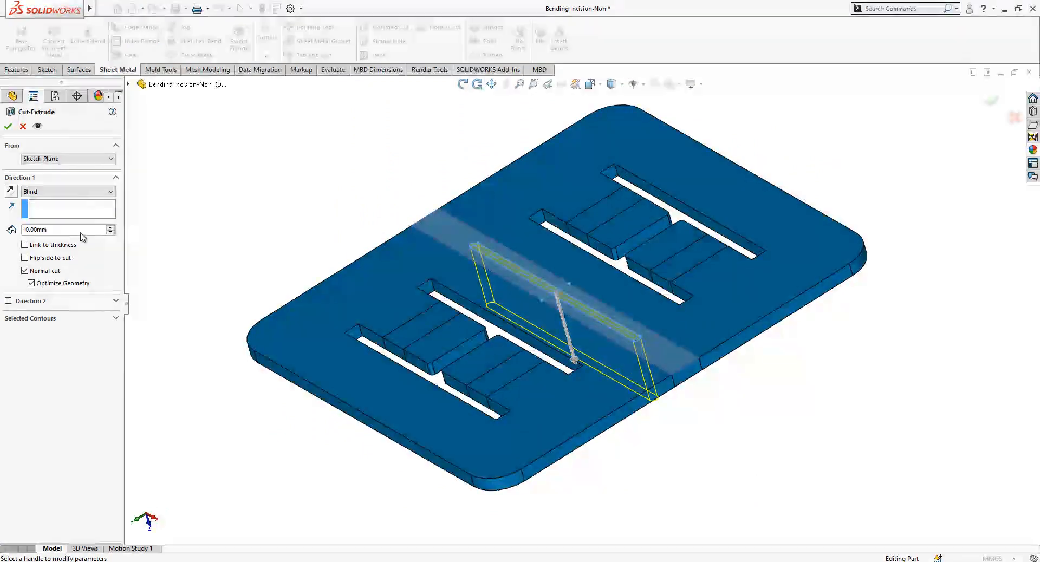
click(7, 126)
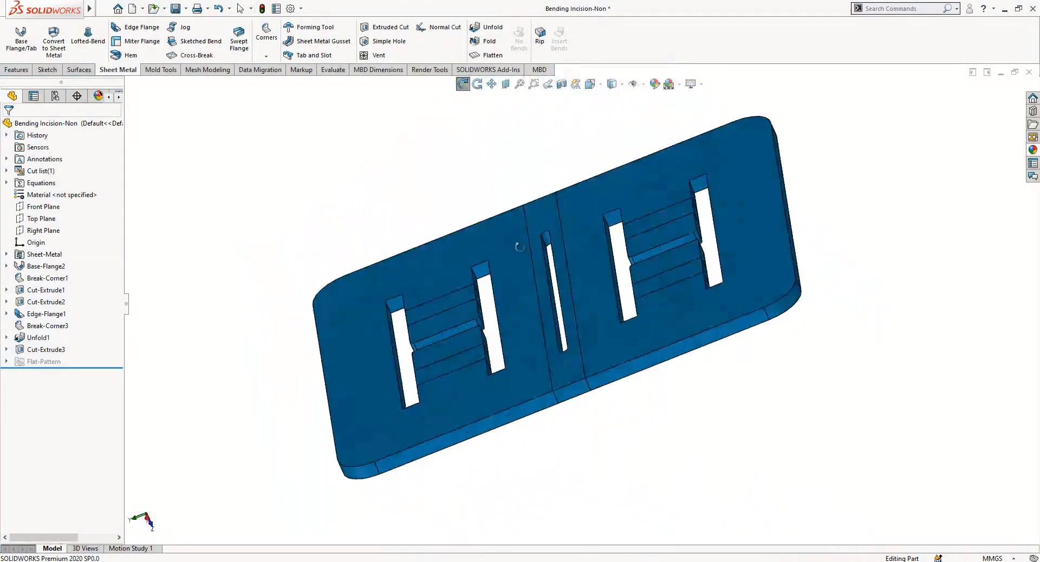
Step: Create Fold1 collecting all bends so the bracket refolds with the slot along the bend
click(488, 41)
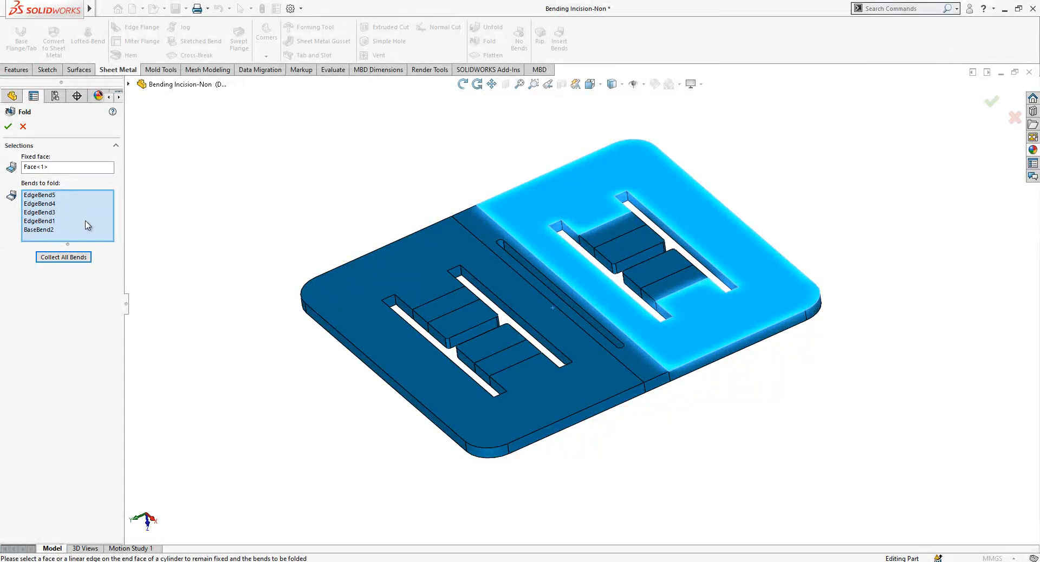
click(8, 126)
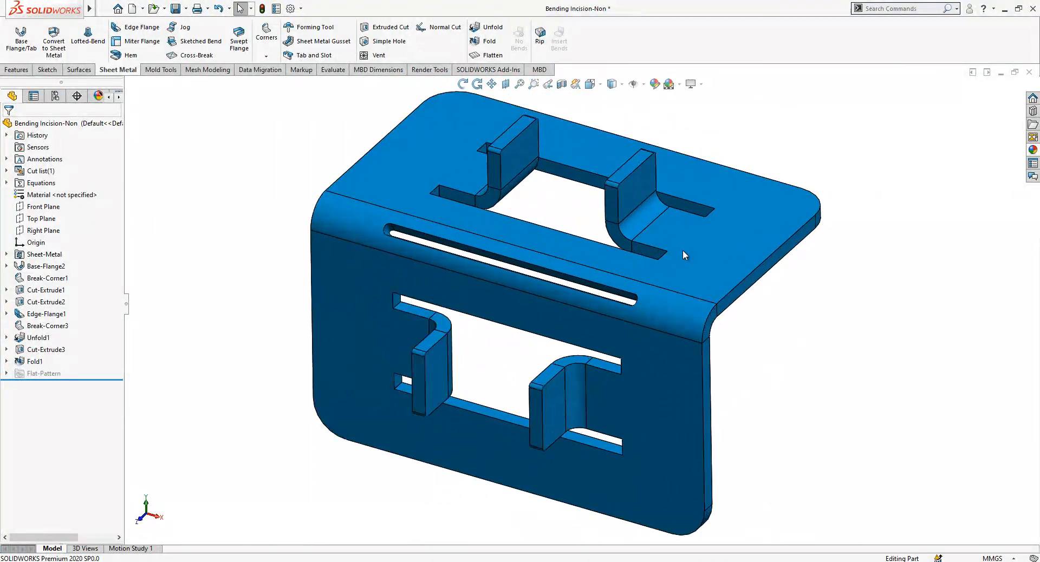
drag(685, 256, 501, 267)
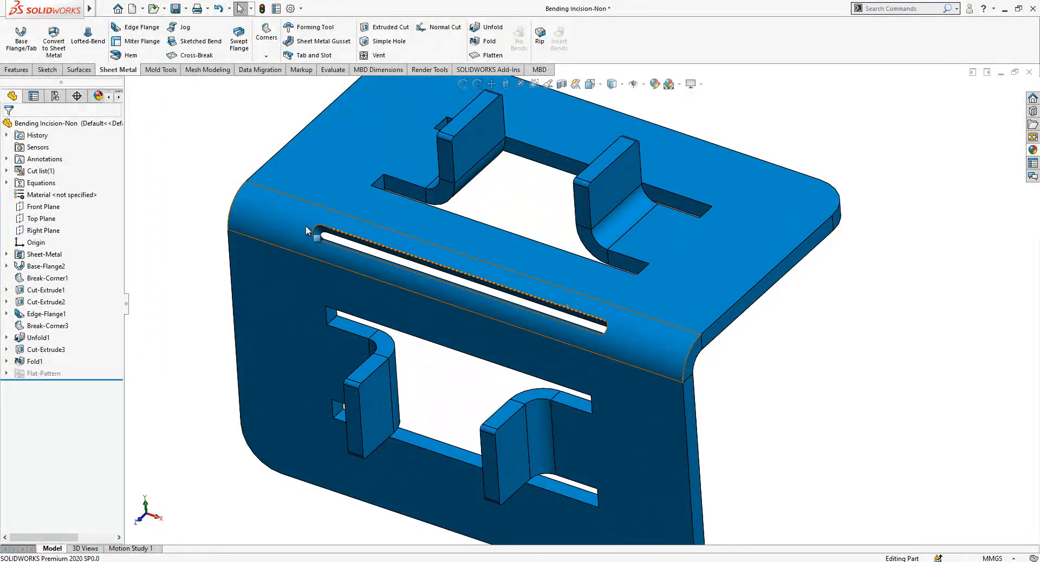
click(388, 257)
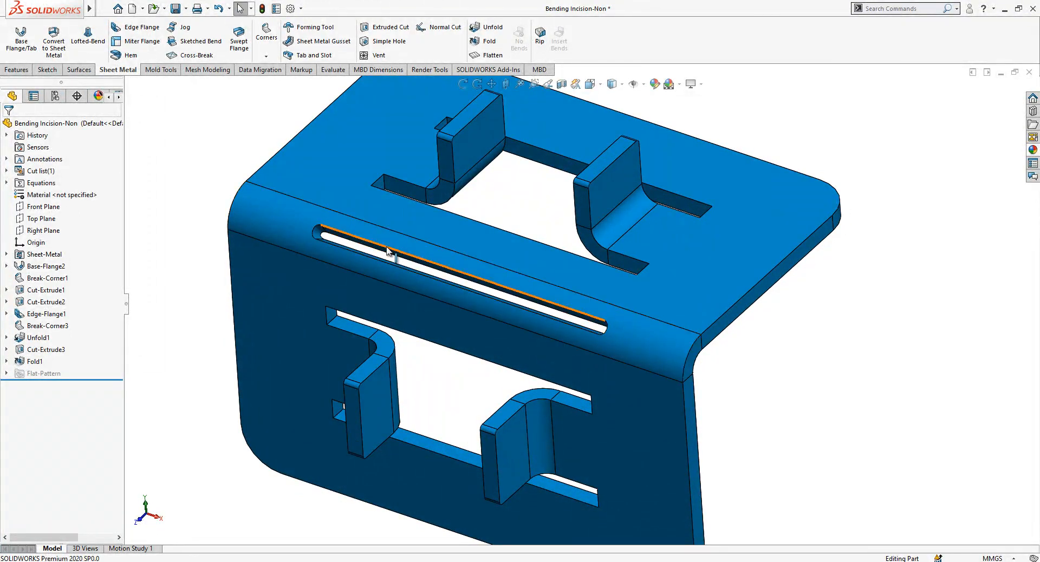